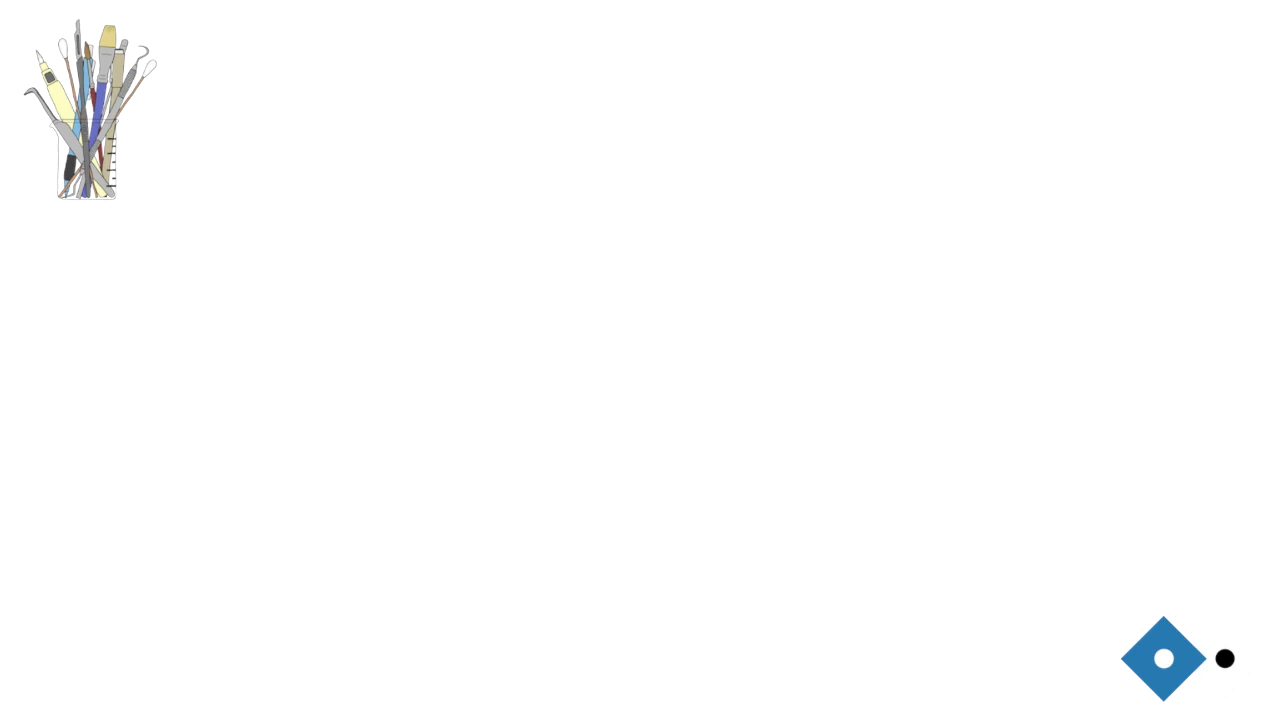
mouse_move(1278, 504)
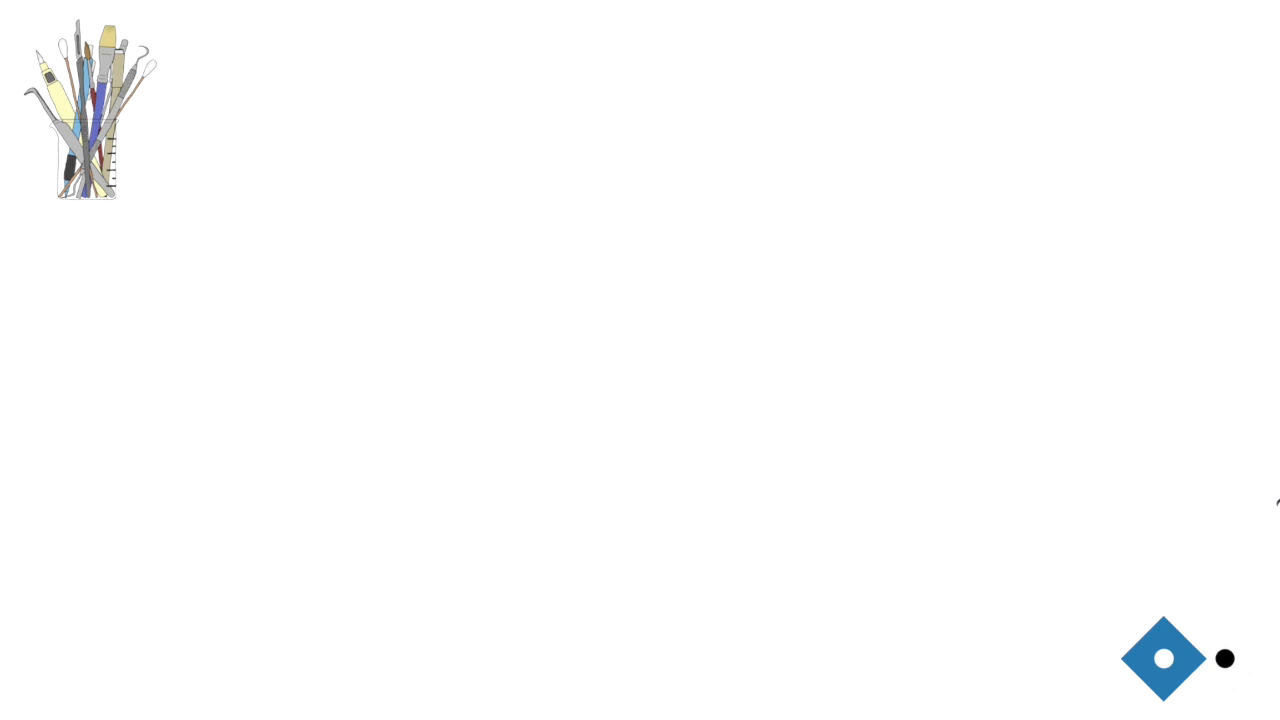